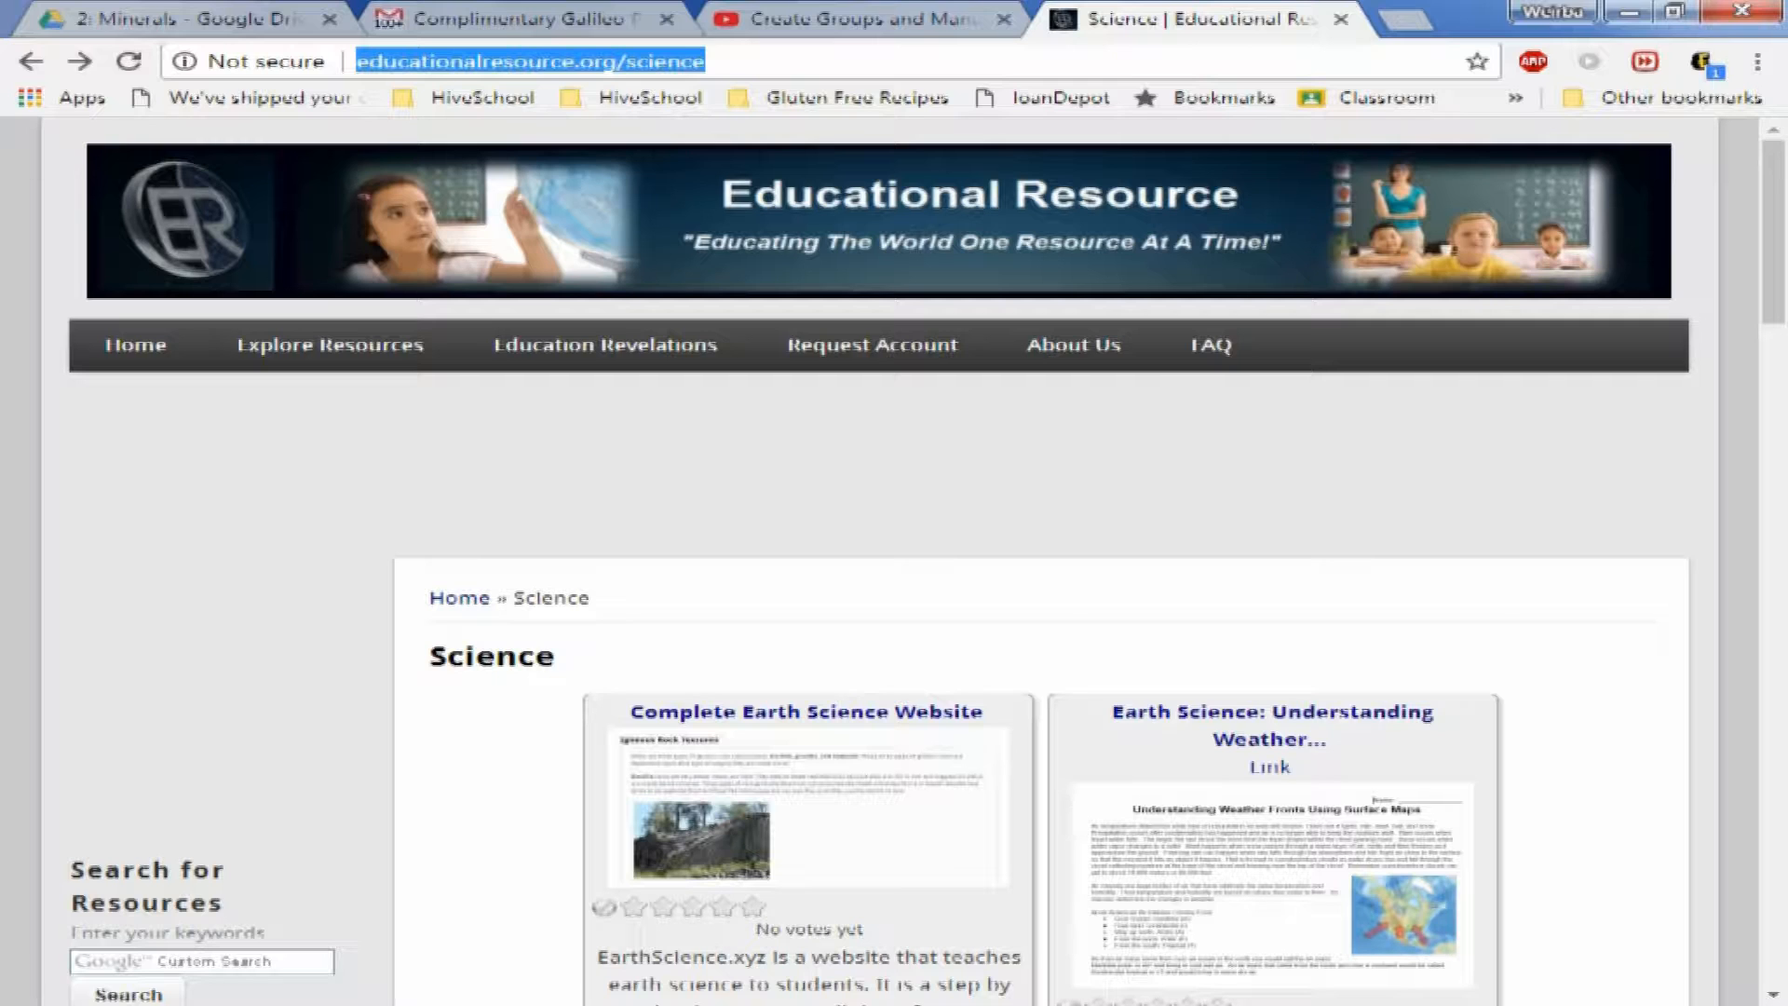
{"action": "mouse_move", "coordinate": [864, 224]}
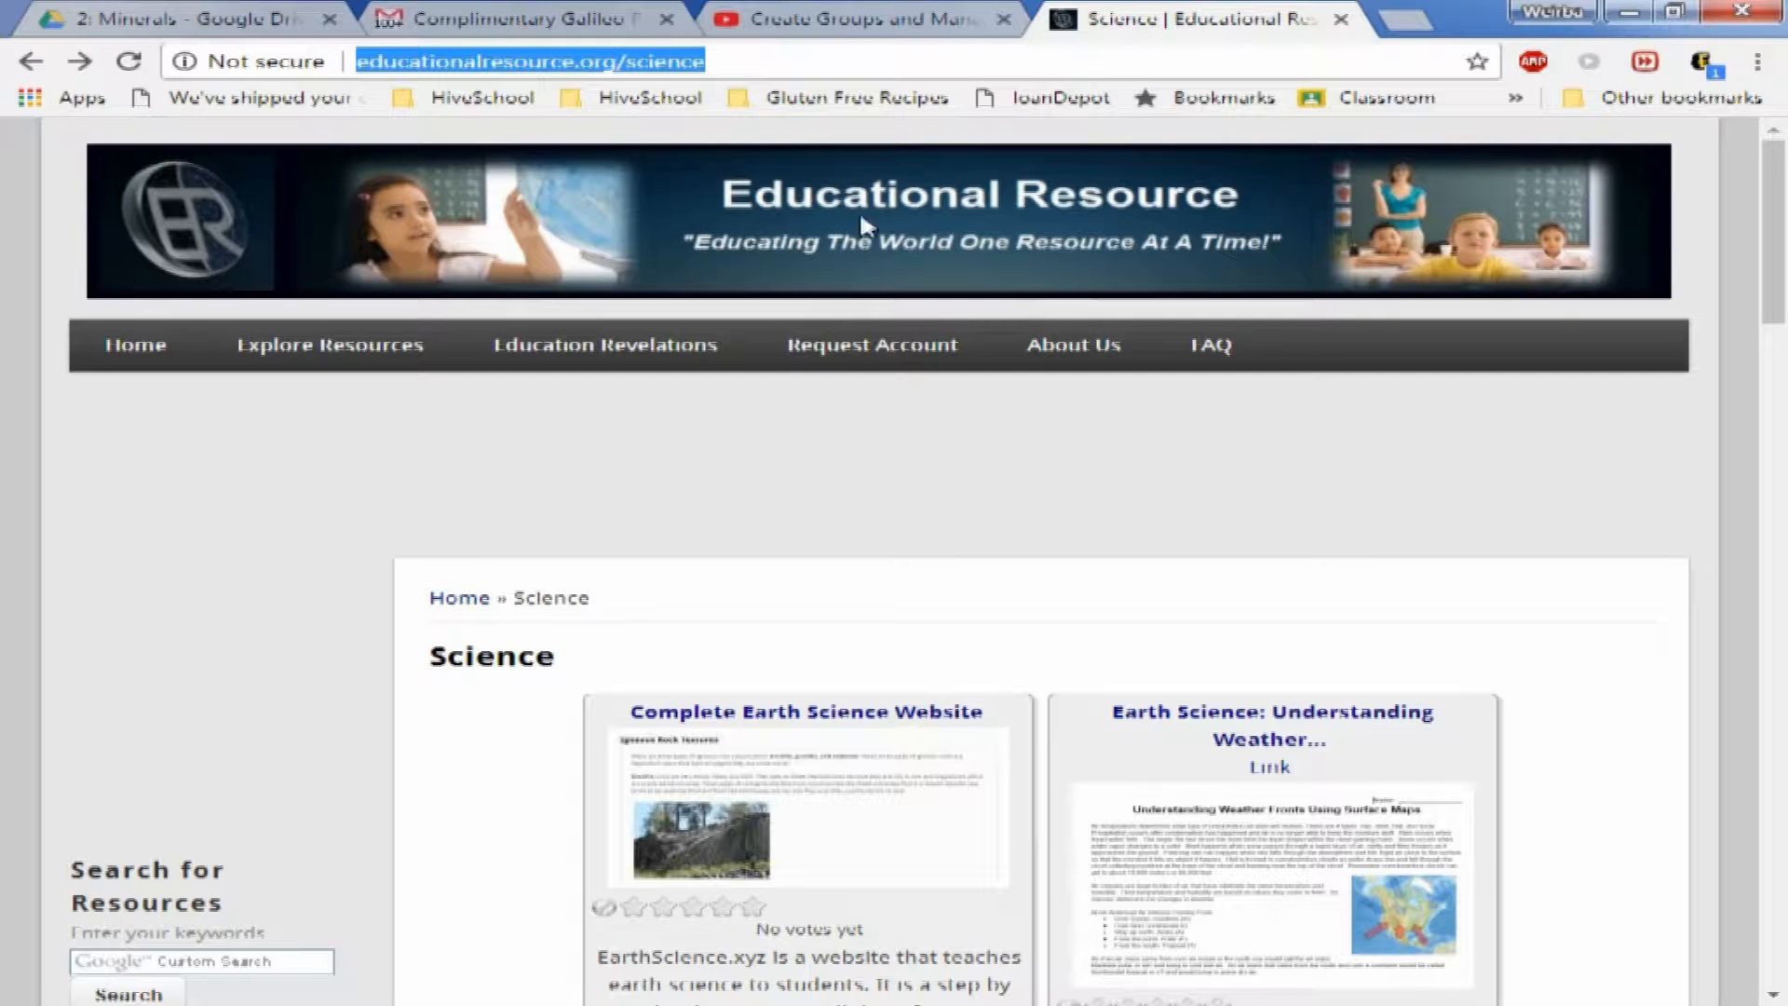
{"action": "mouse_move", "coordinate": [1759, 62]}
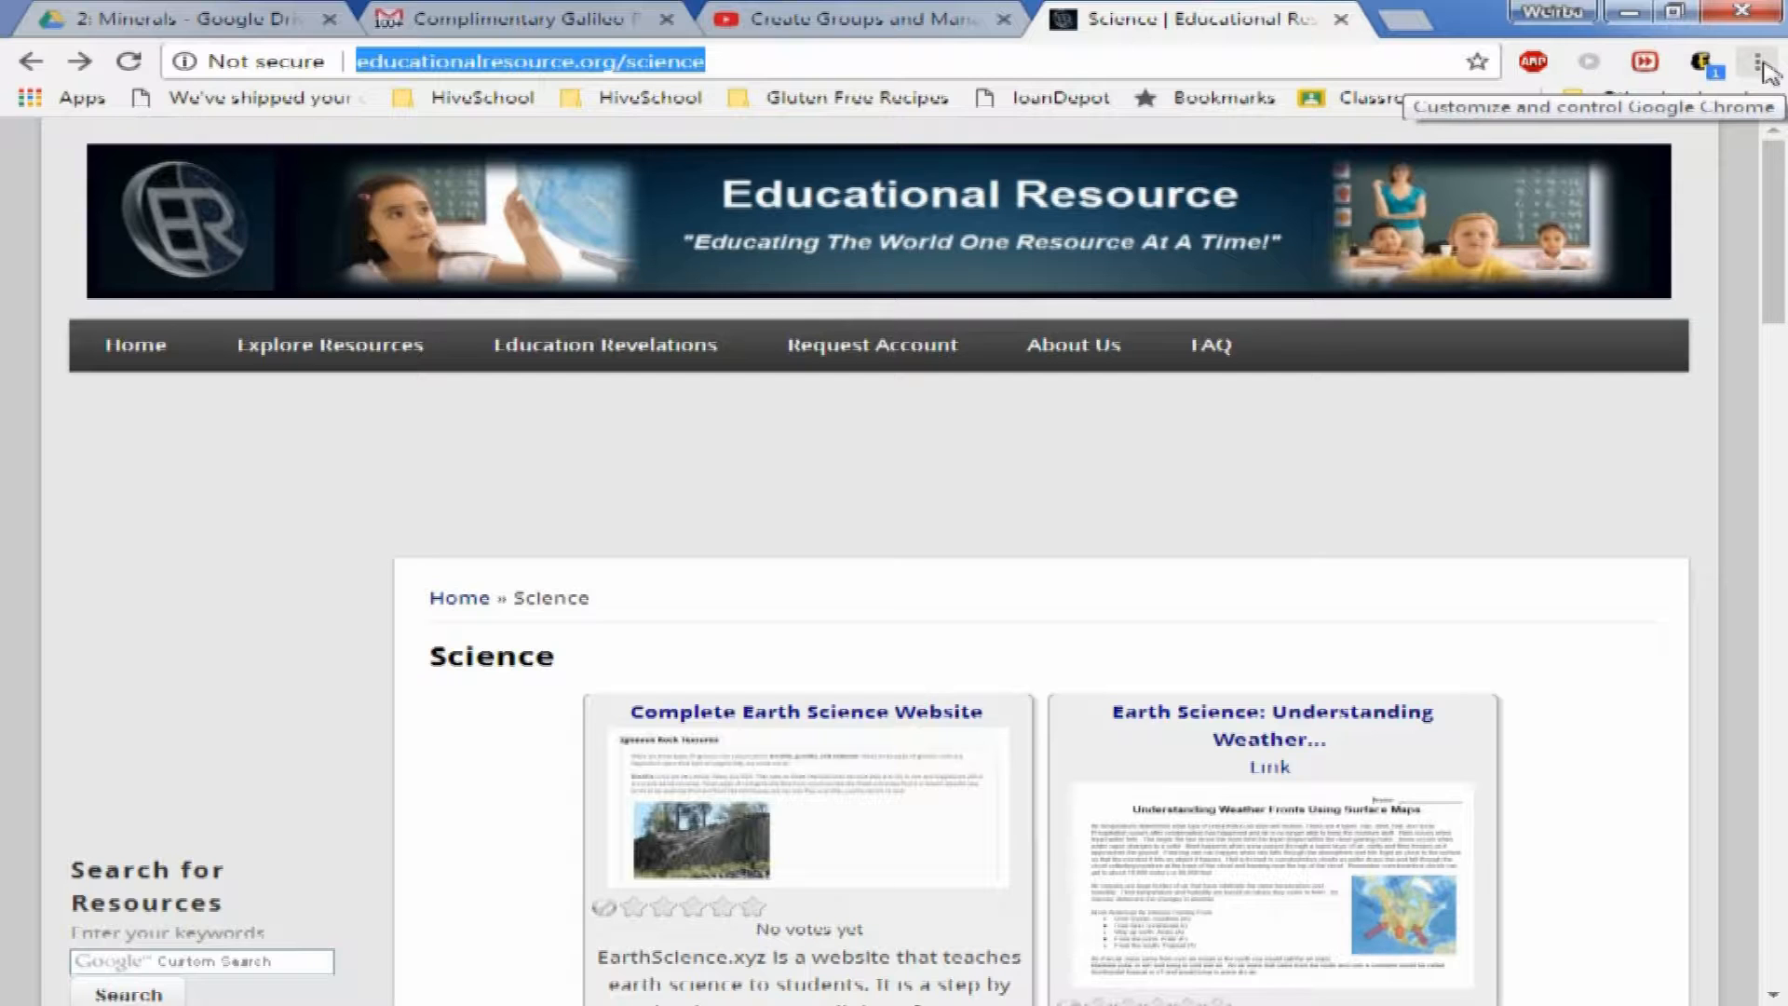
Step: Open Chrome Settings from the three-dot menu and scroll down to the Downloads section
{"action": "left_click", "coordinate": [1758, 62]}
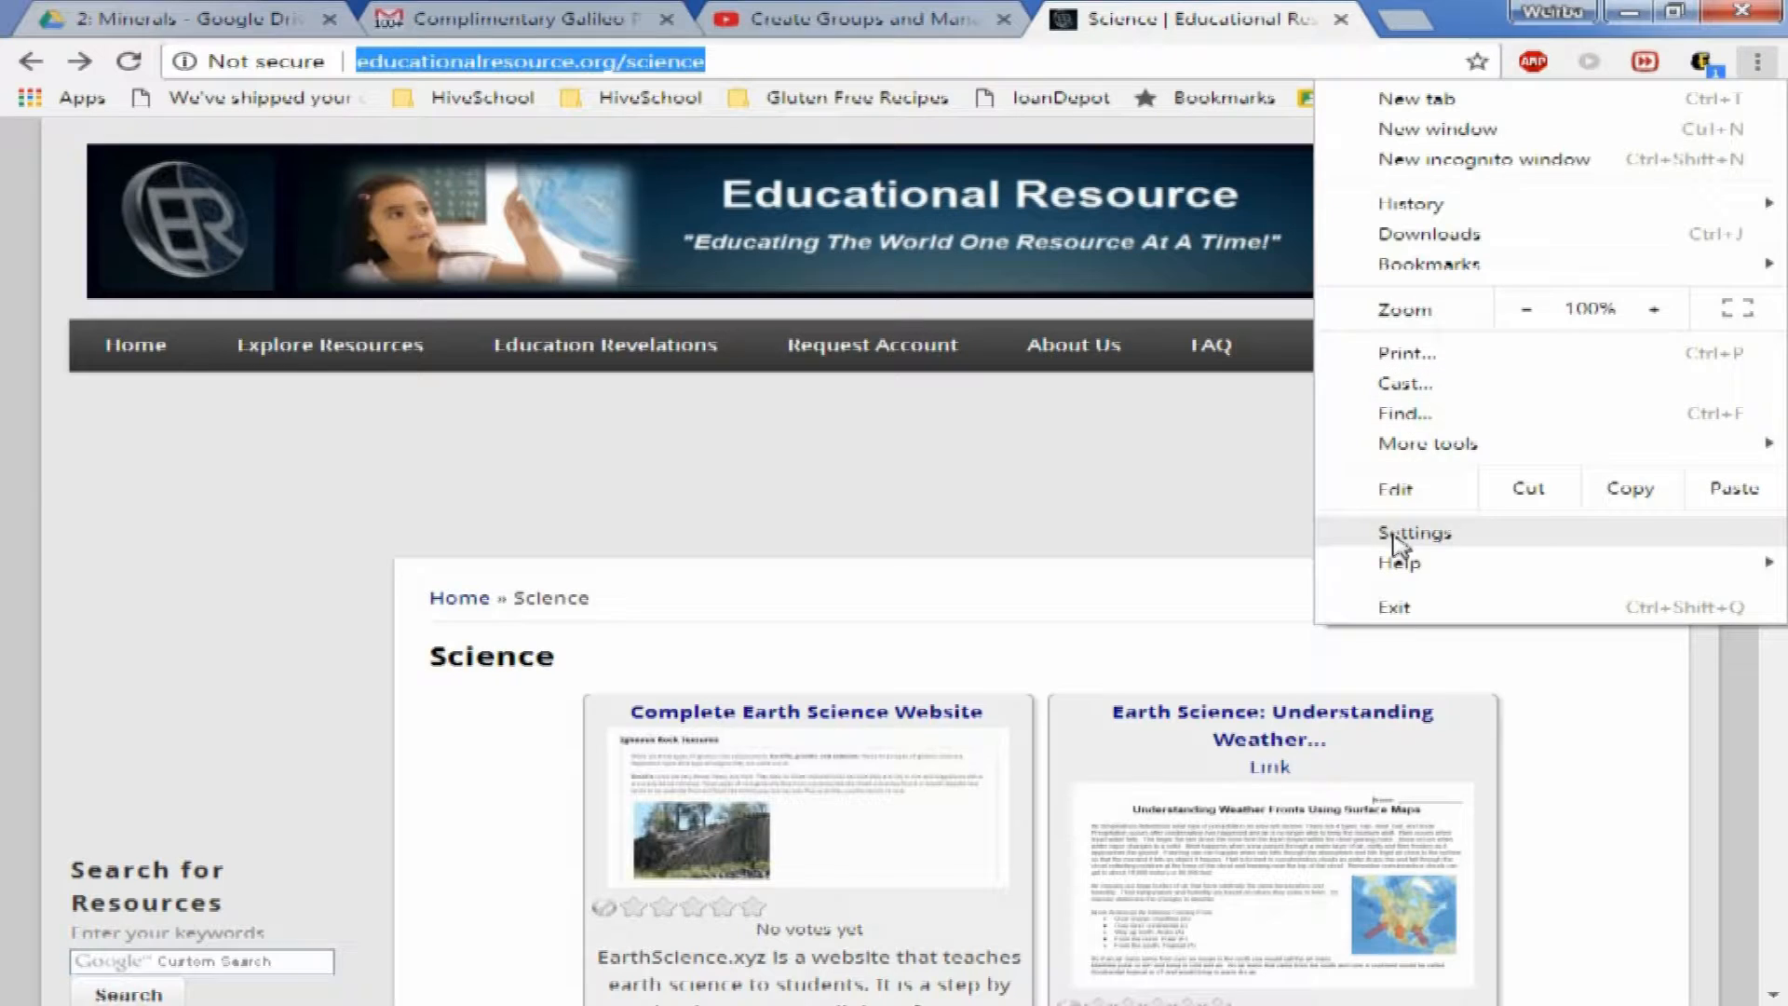
{"action": "left_click", "coordinate": [1414, 533]}
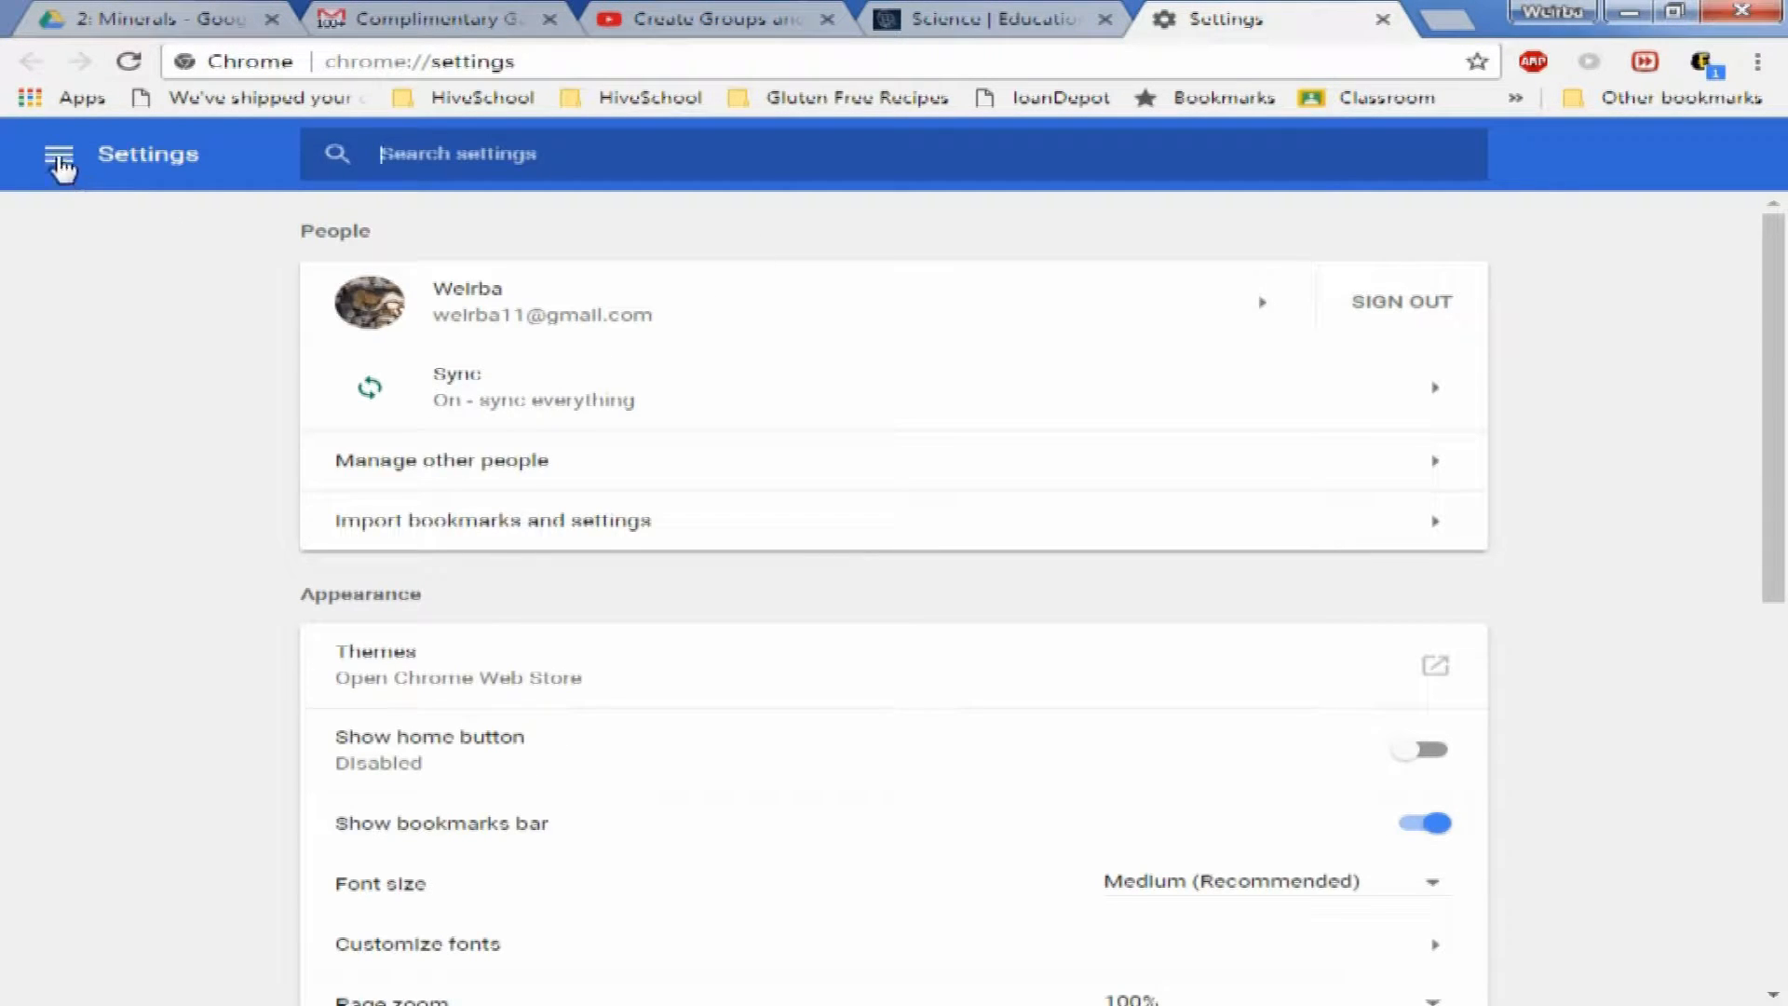
{"action": "scroll", "scroll_direction": "down", "scroll_amount": 3}
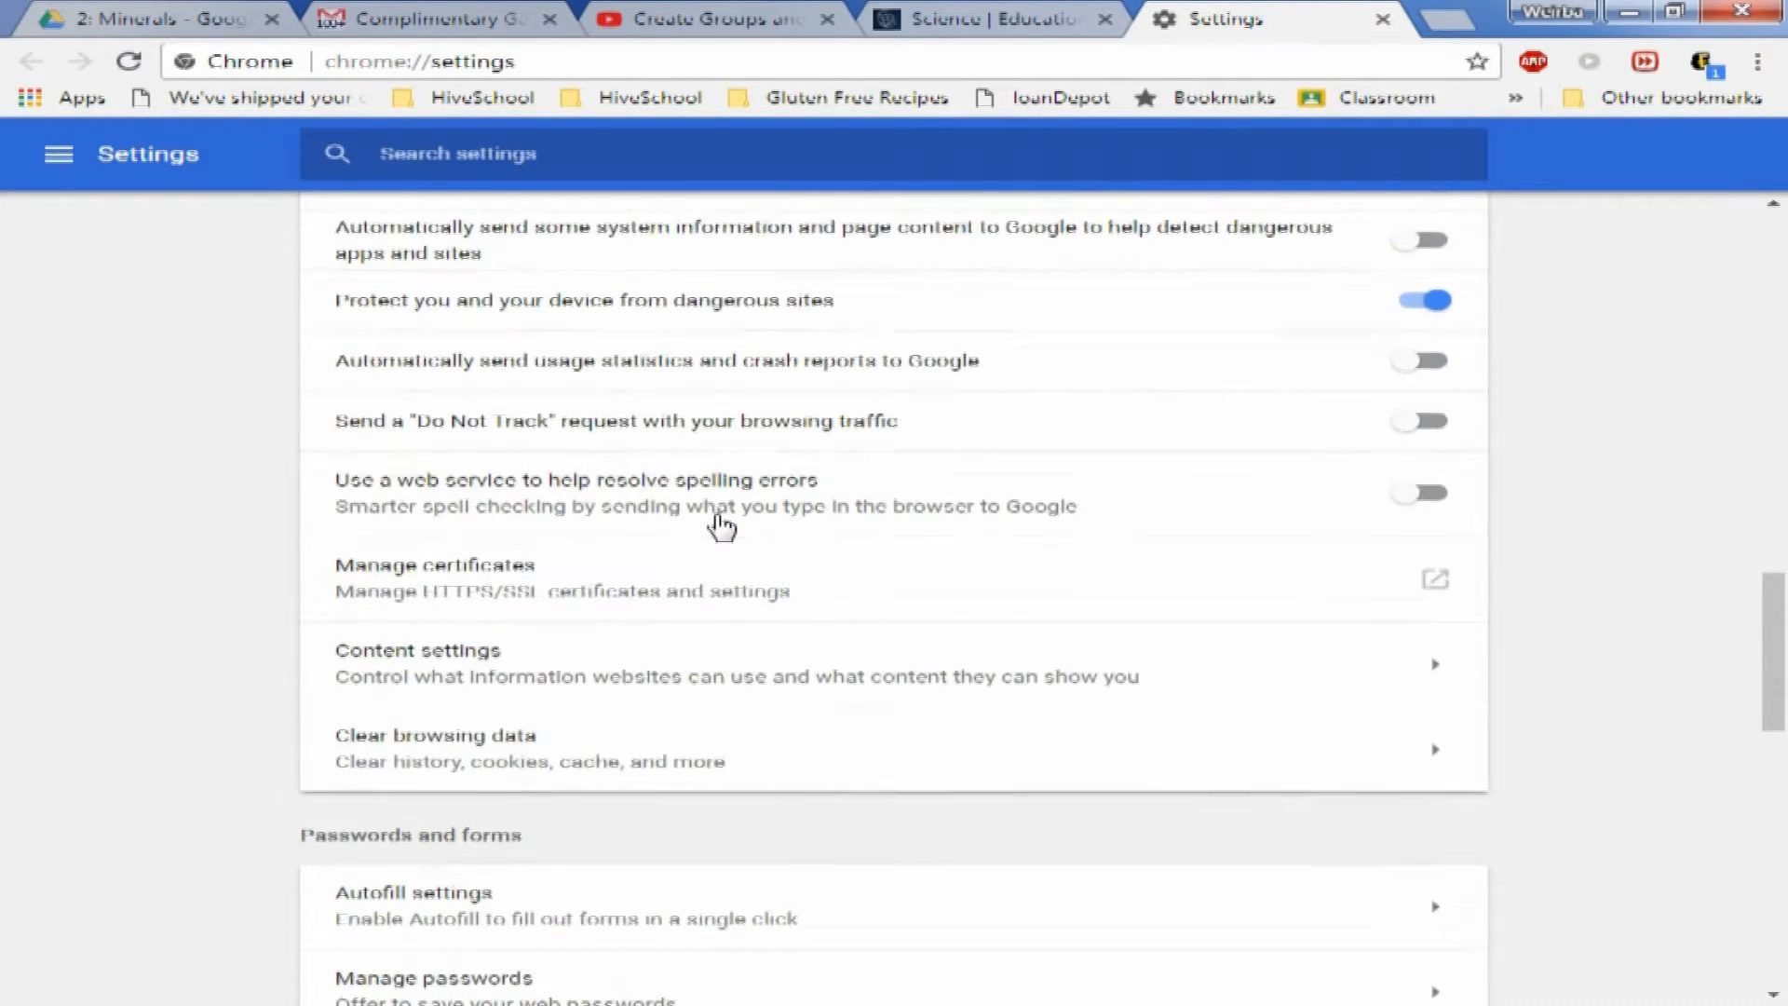
{"action": "scroll", "scroll_direction": "down", "scroll_amount": 3}
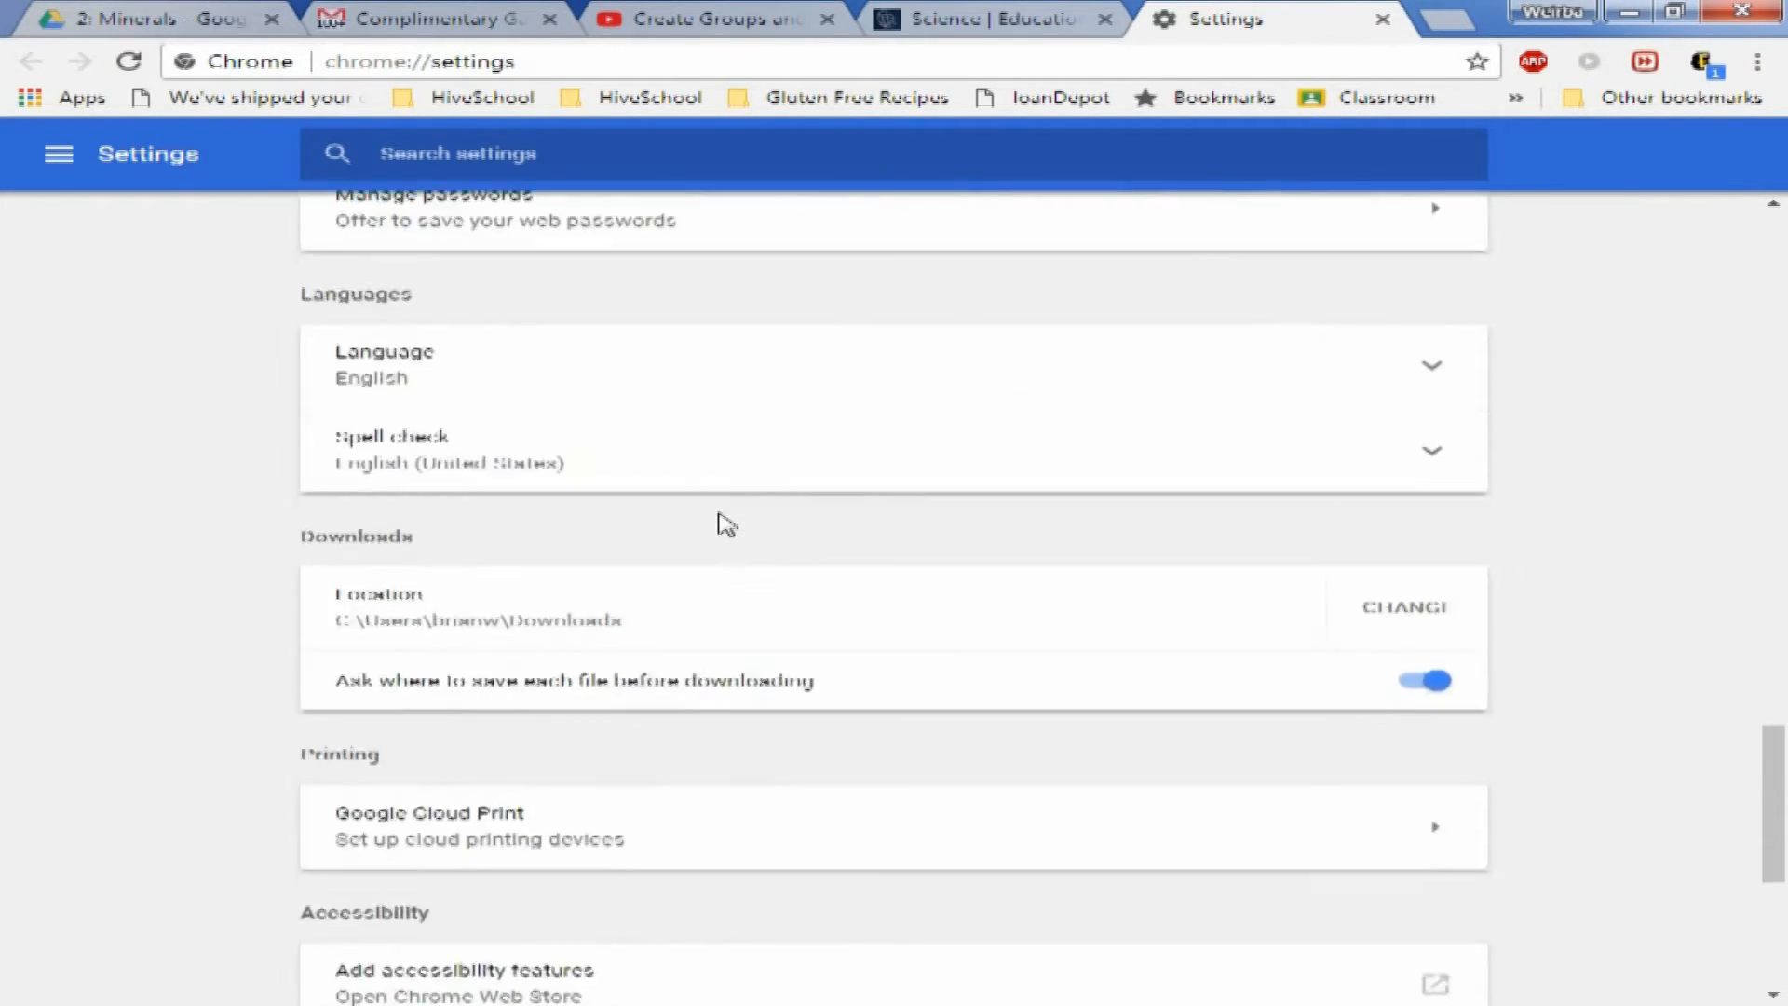
{"action": "scroll", "scroll_direction": "down", "scroll_amount": 3}
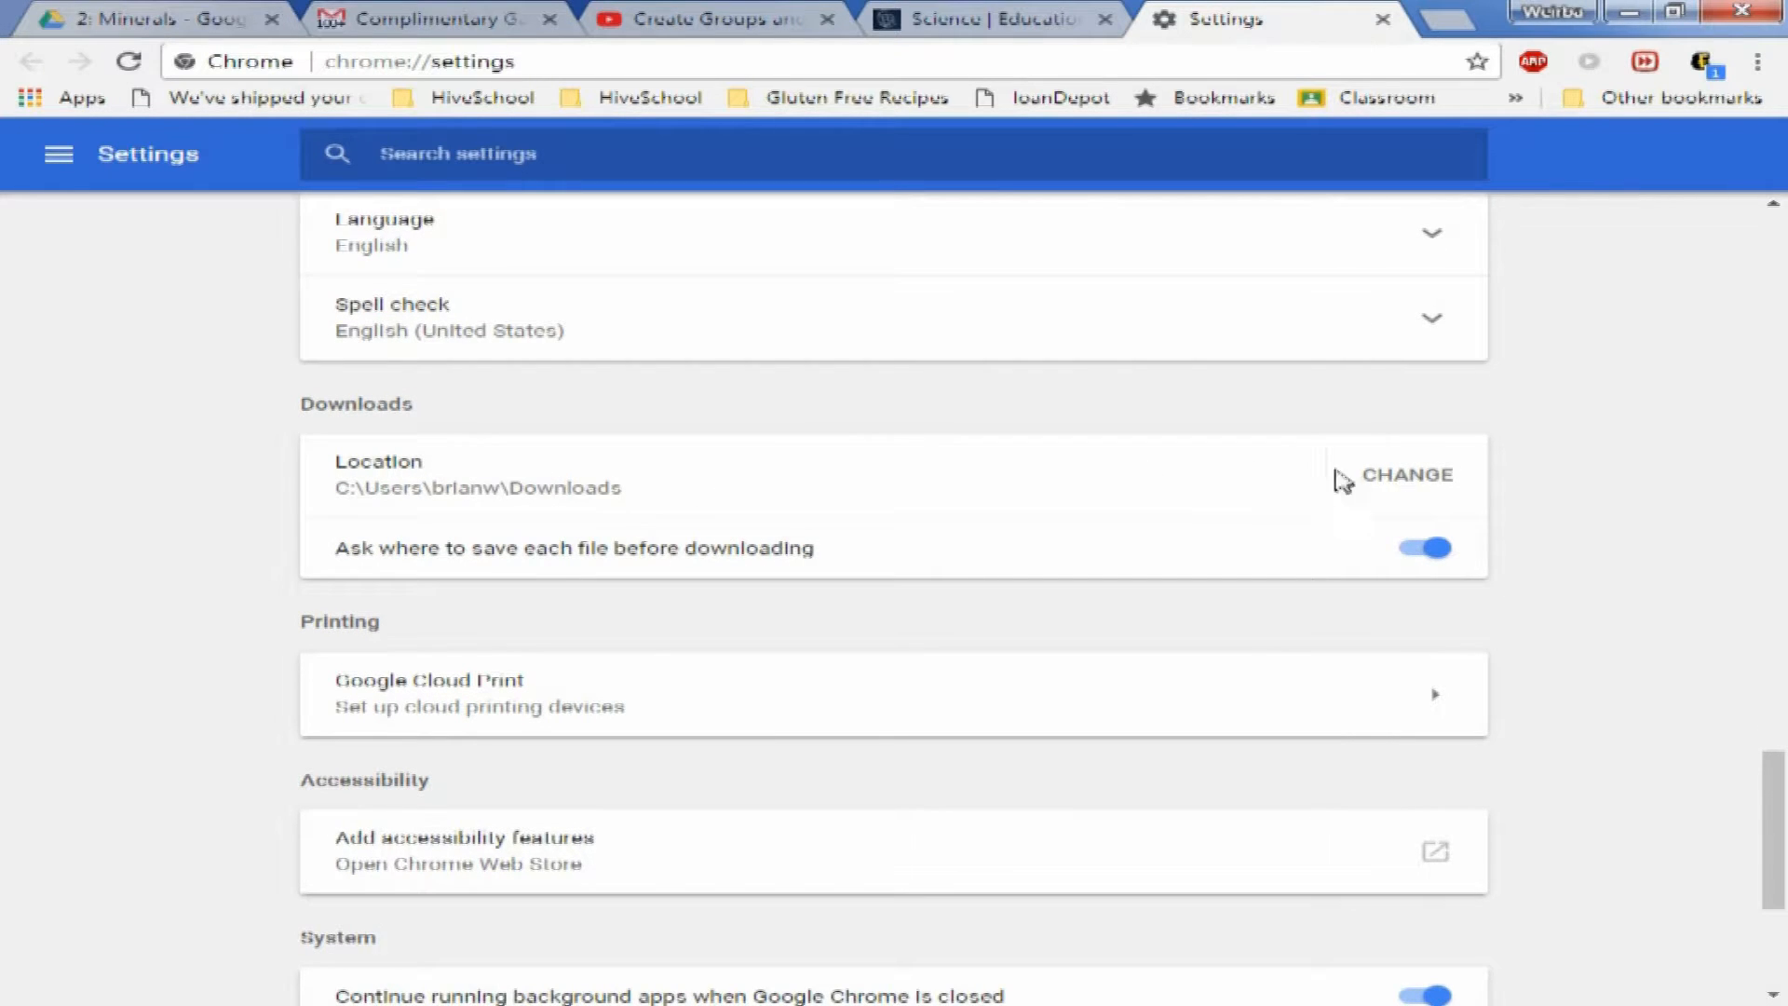
{"action": "left_click", "coordinate": [1422, 548]}
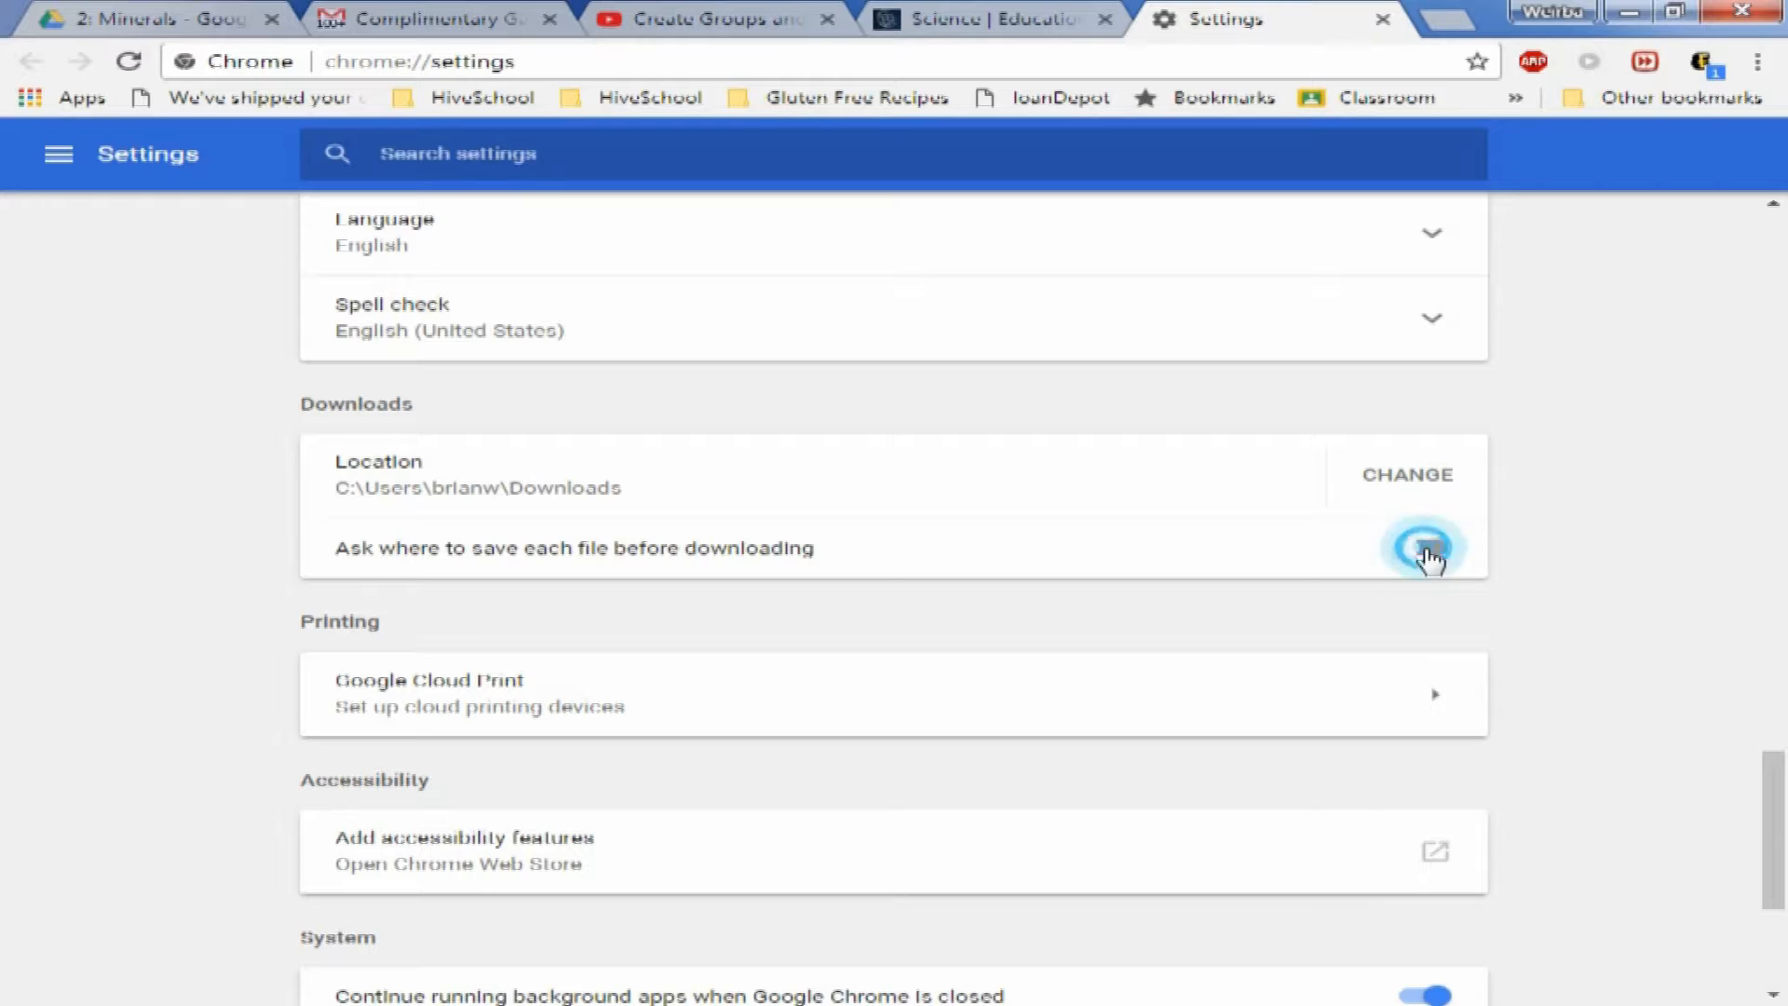
{"action": "left_click", "coordinate": [1421, 548]}
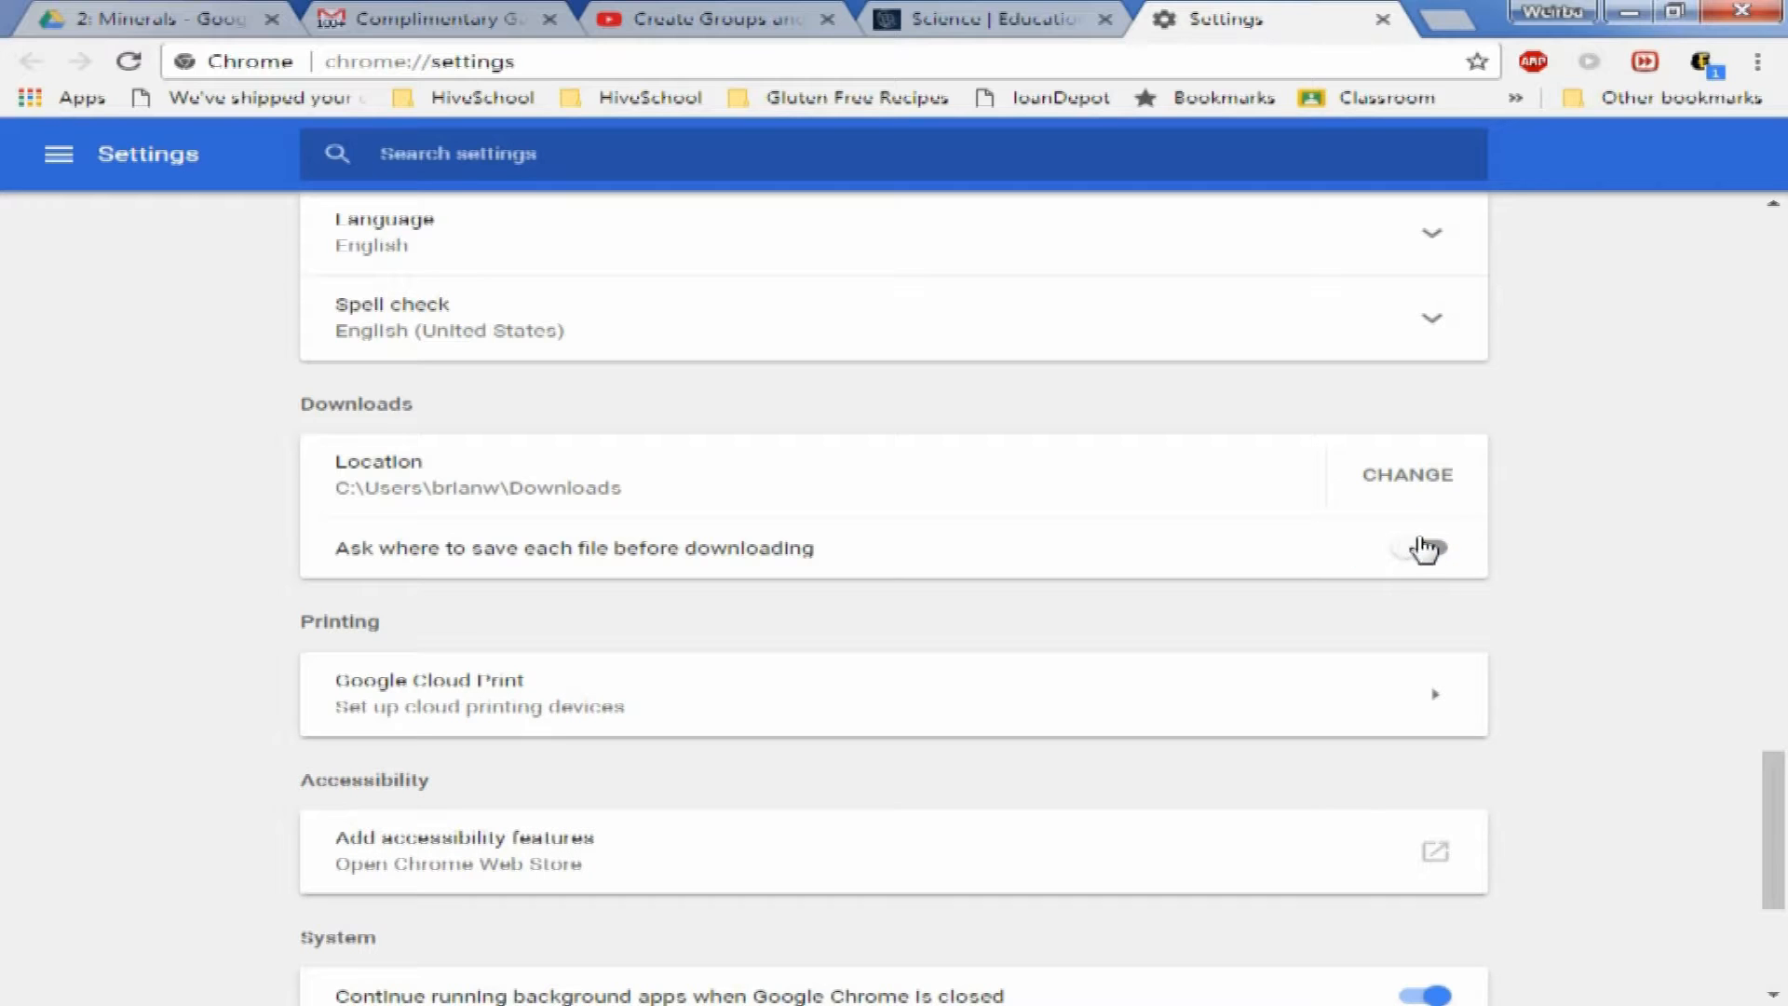
{"action": "left_click", "coordinate": [1423, 549]}
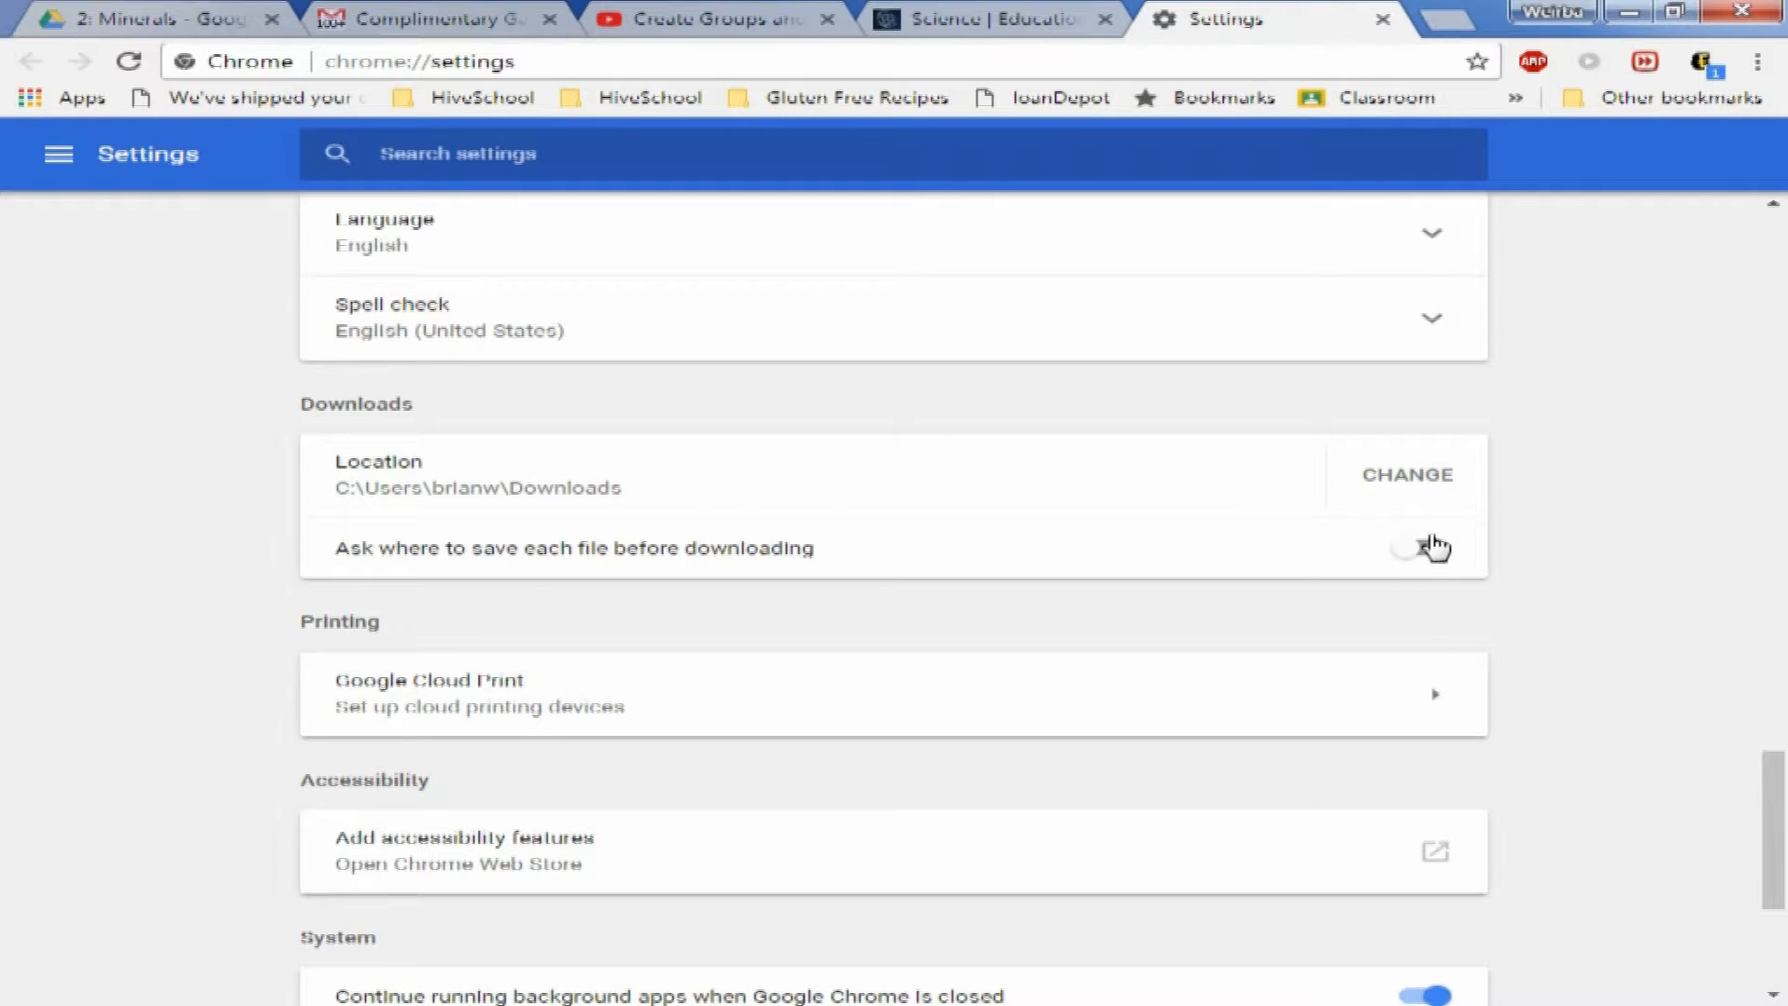
{"action": "left_click", "coordinate": [1420, 547]}
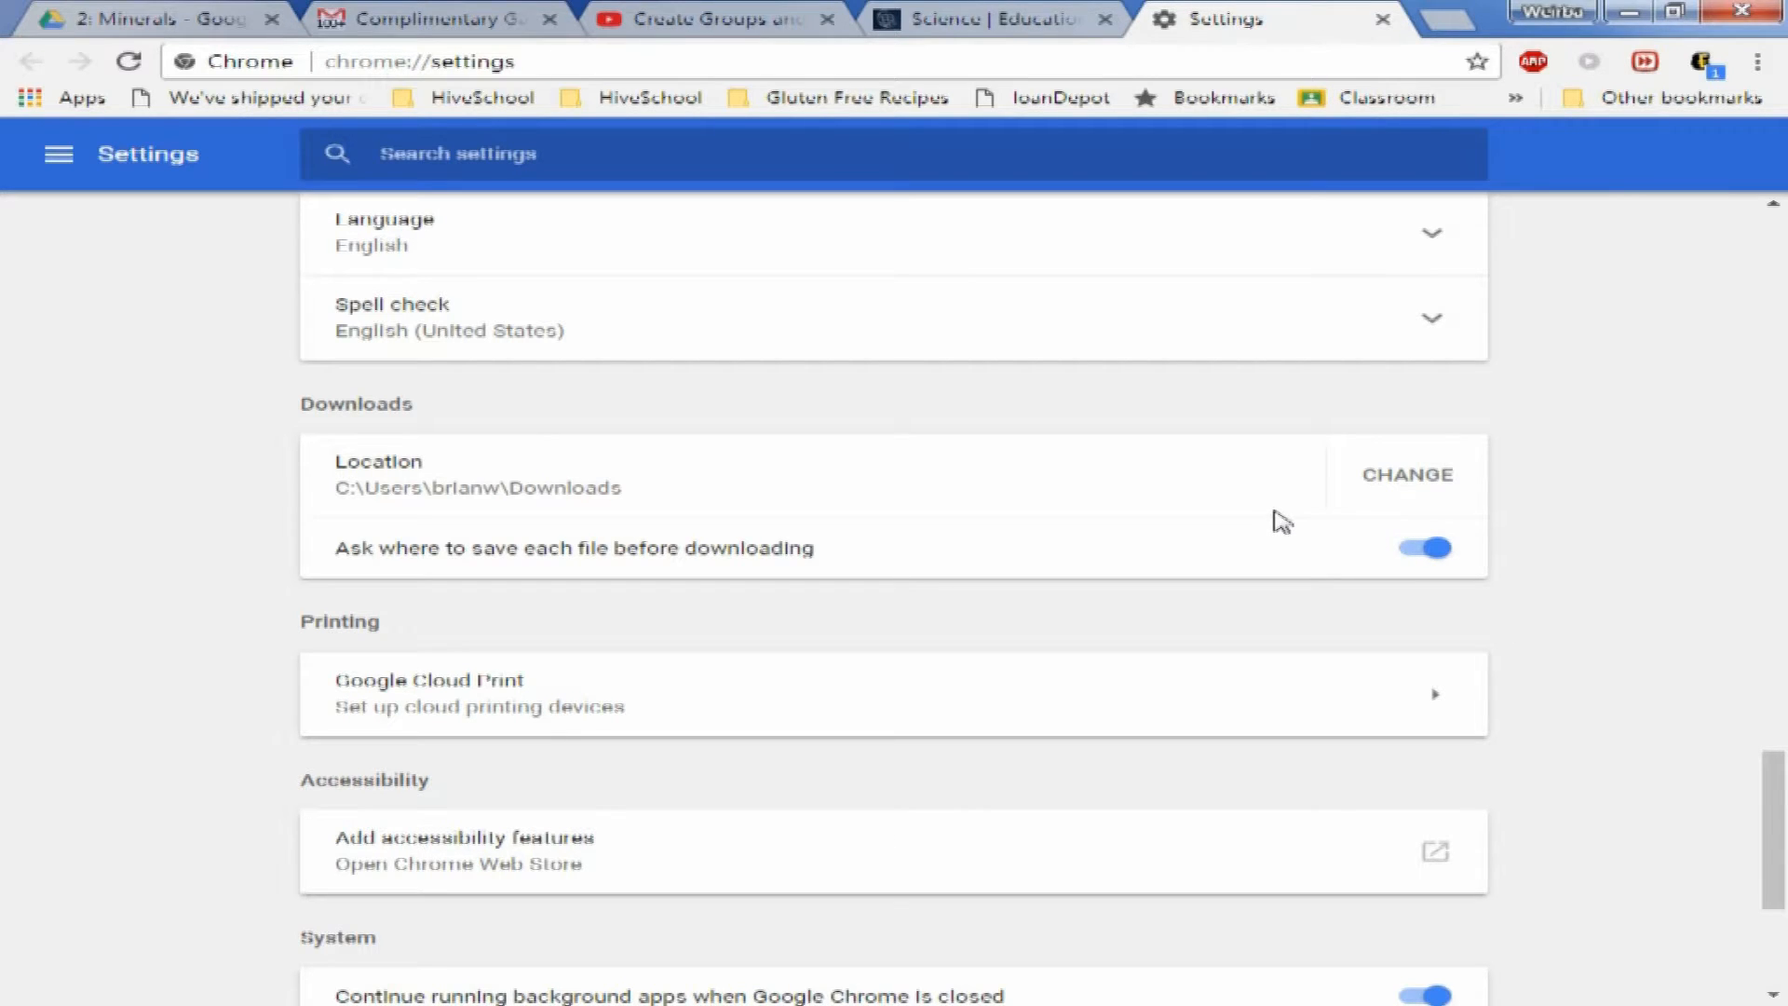
{"action": "mouse_move", "coordinate": [1391, 495]}
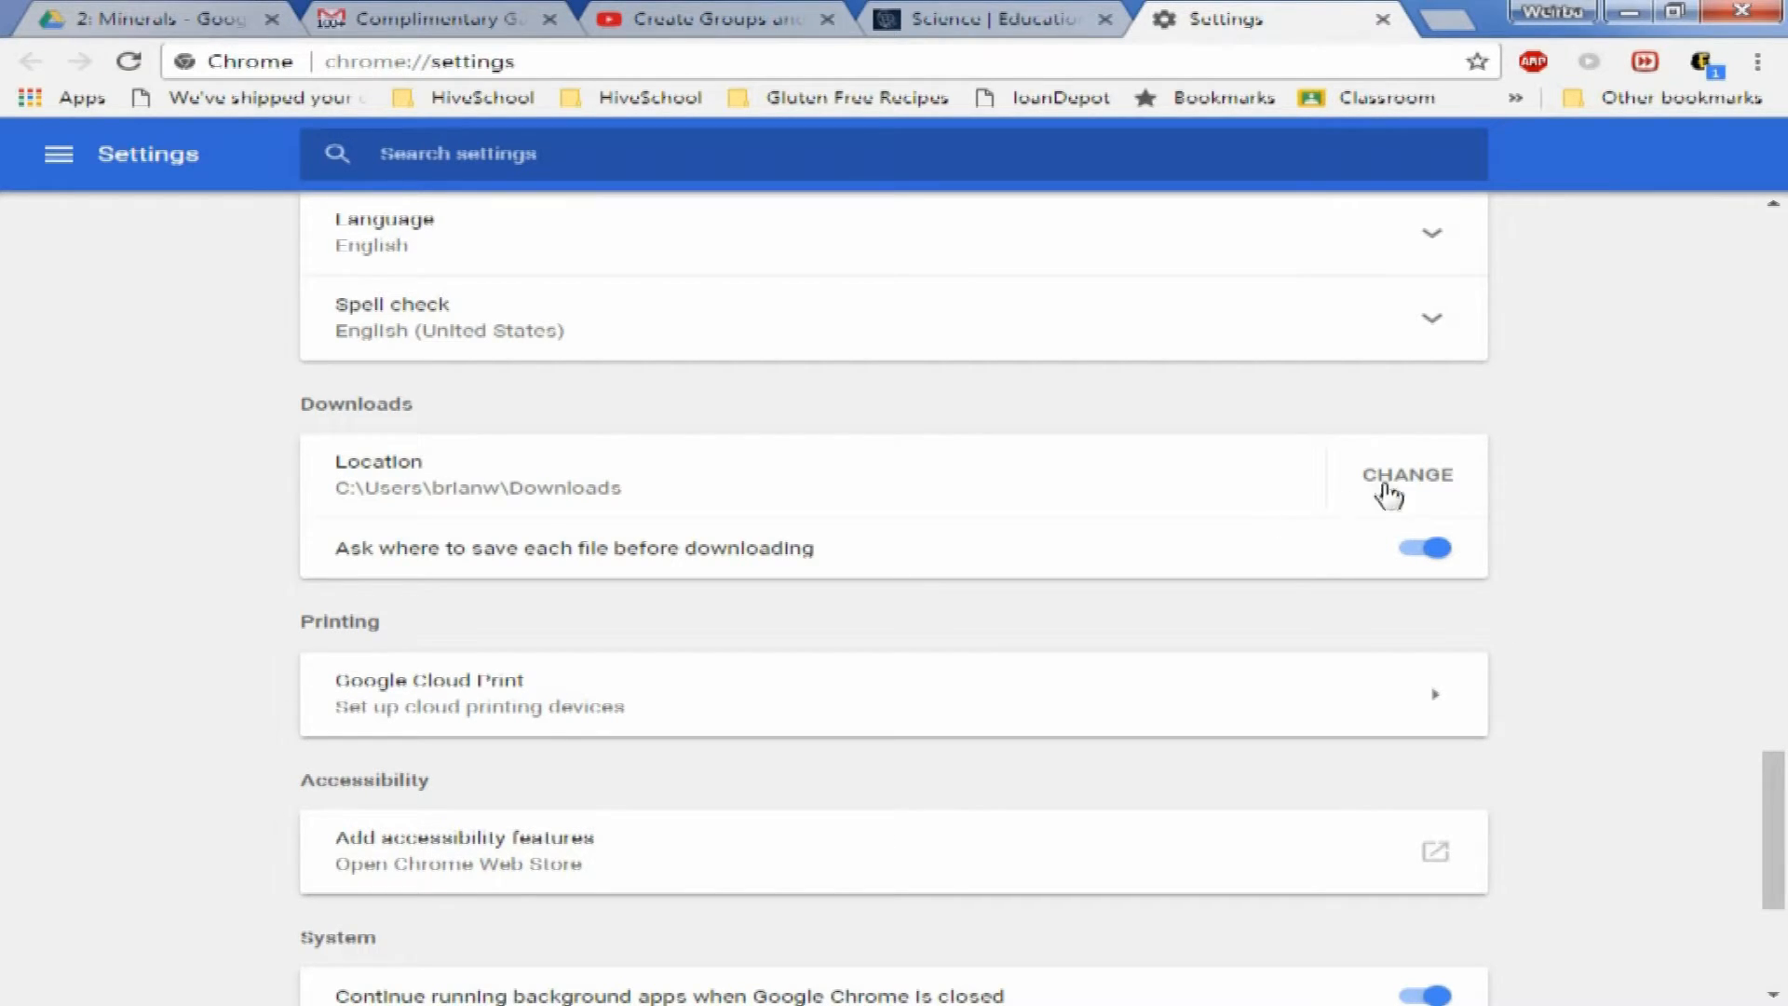
{"action": "left_click", "coordinate": [1406, 474]}
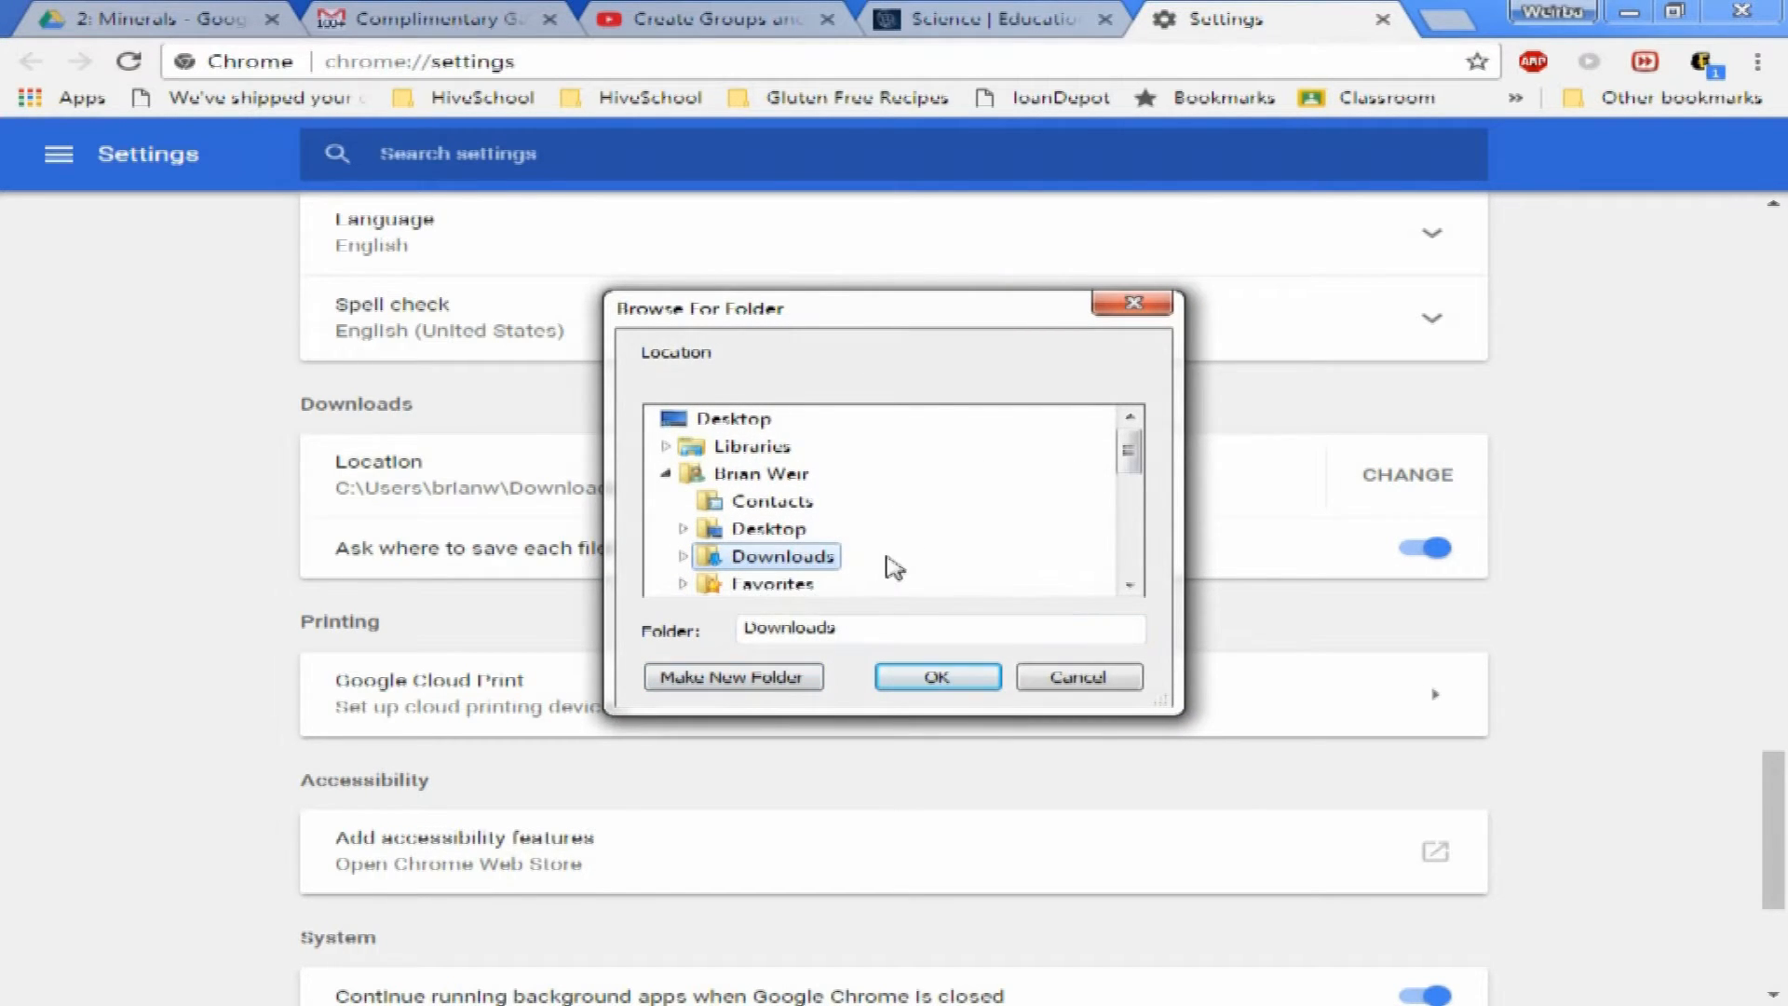
{"action": "mouse_move", "coordinate": [767, 528]}
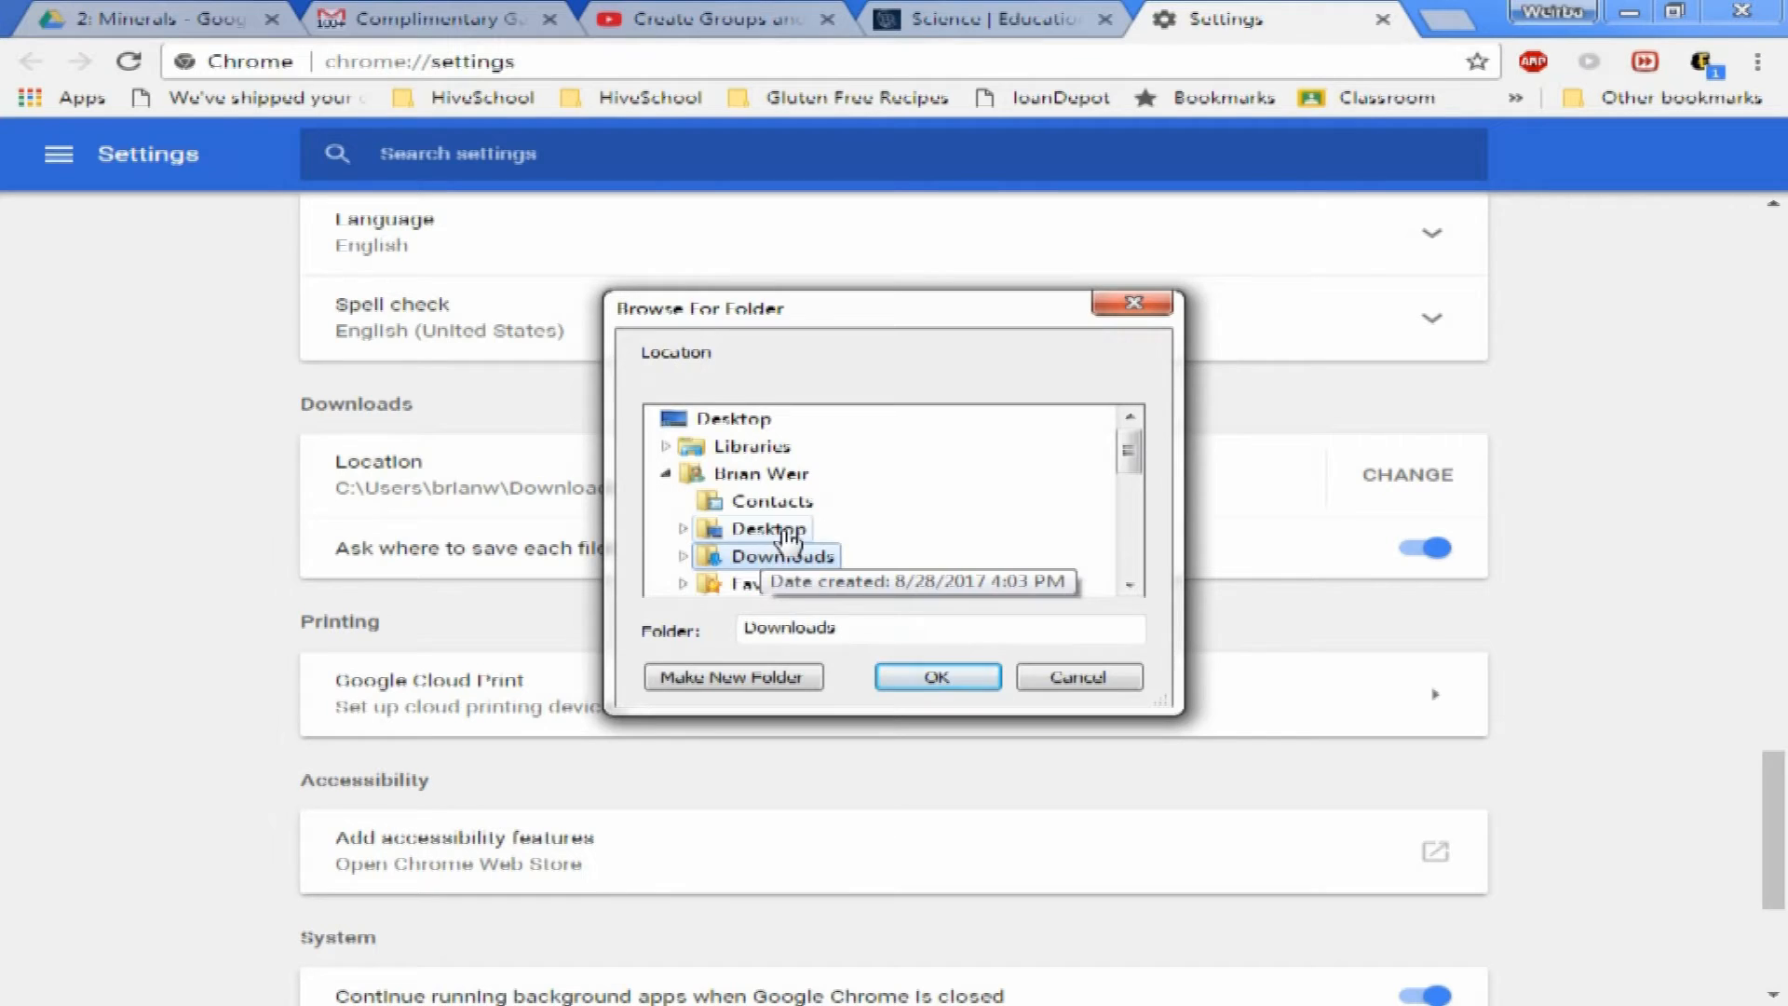
{"action": "left_click", "coordinate": [772, 528]}
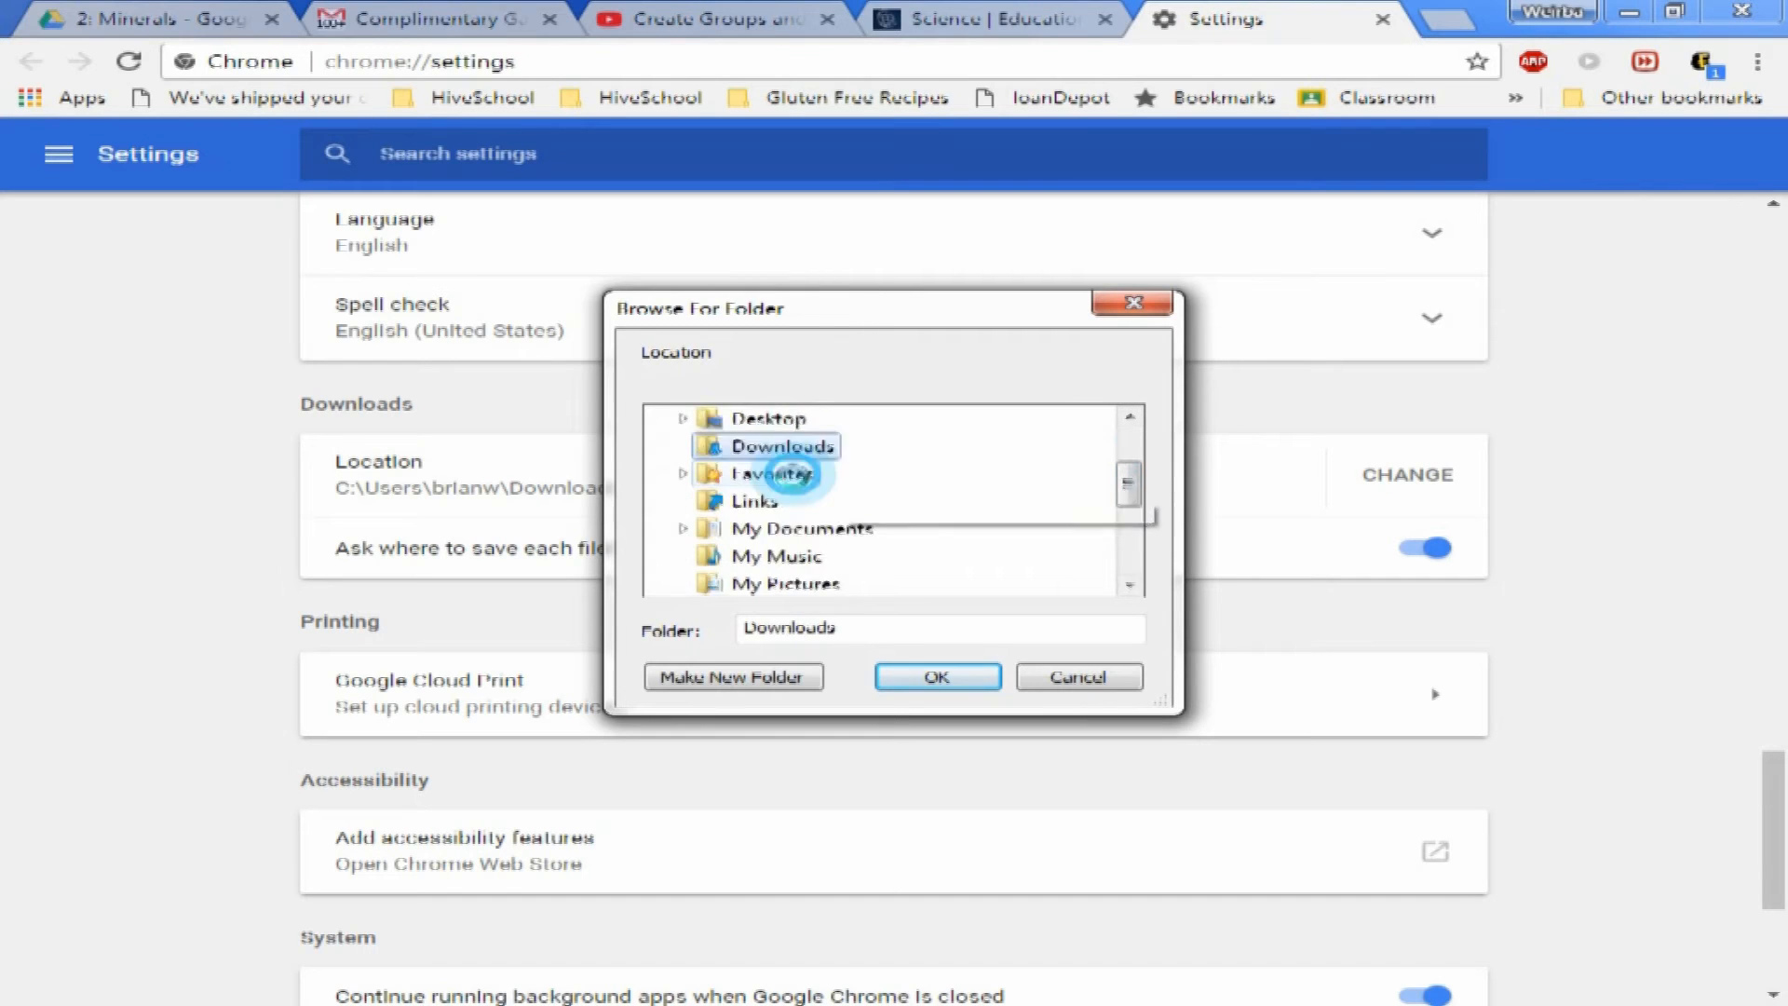
{"action": "left_click", "coordinate": [936, 676]}
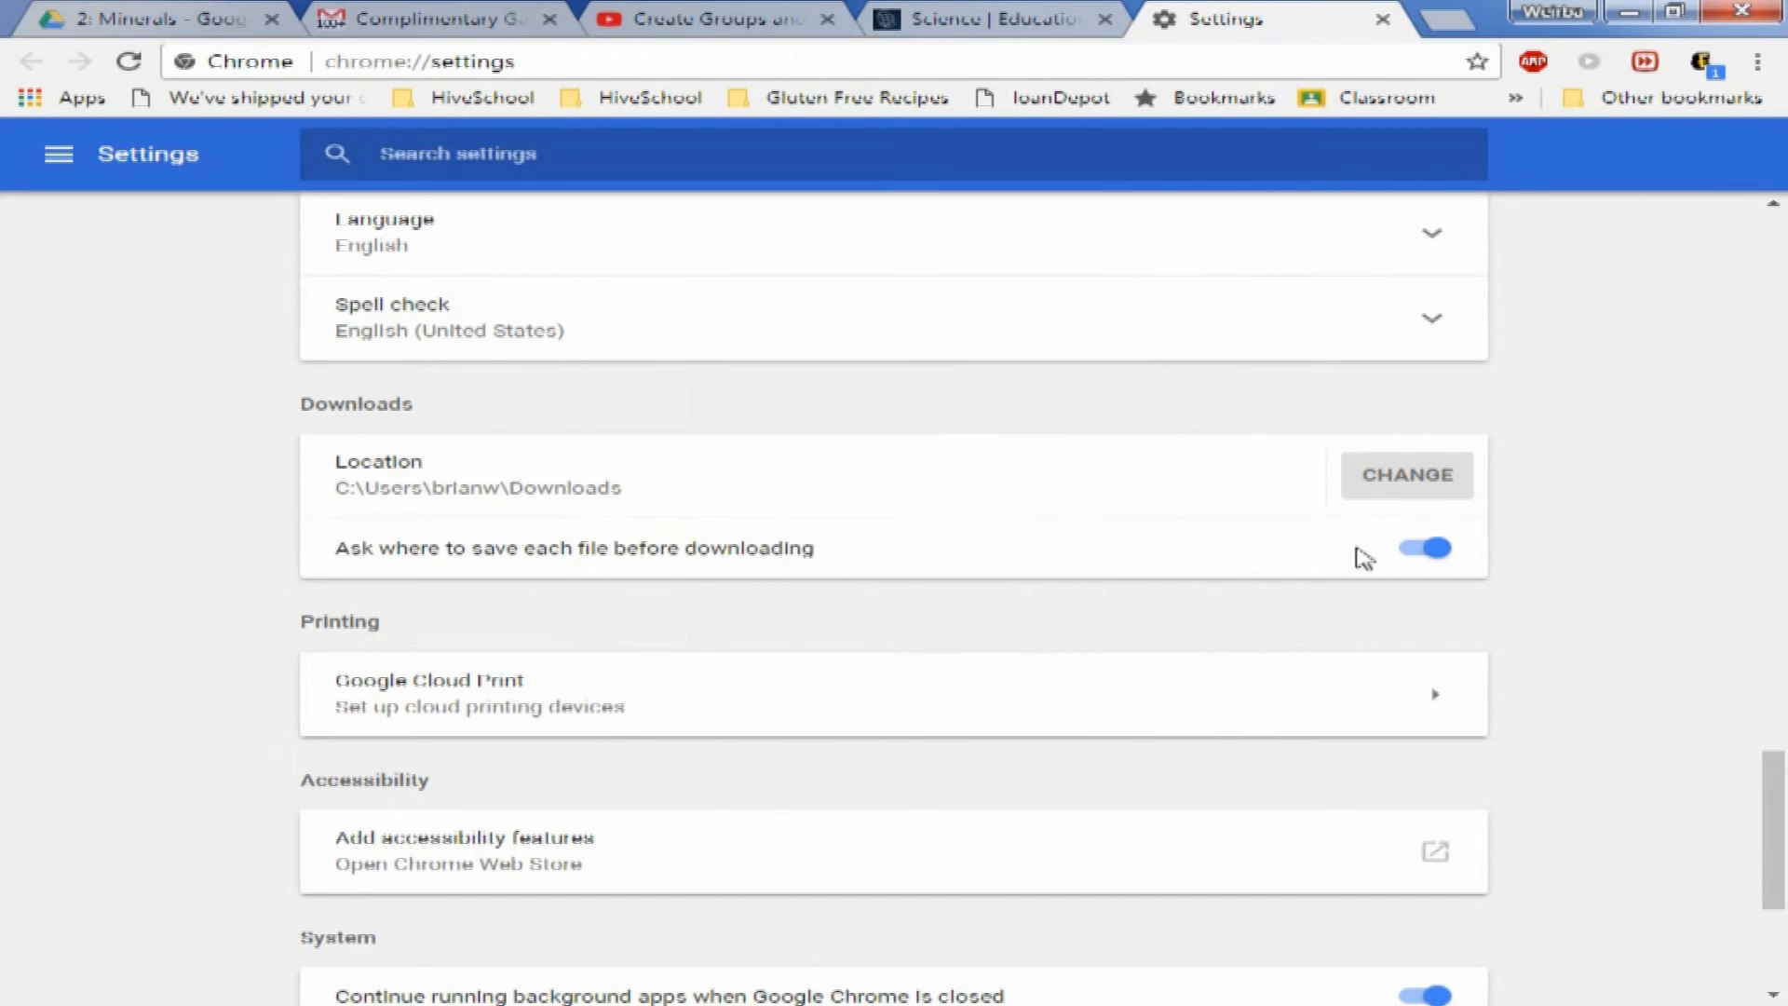